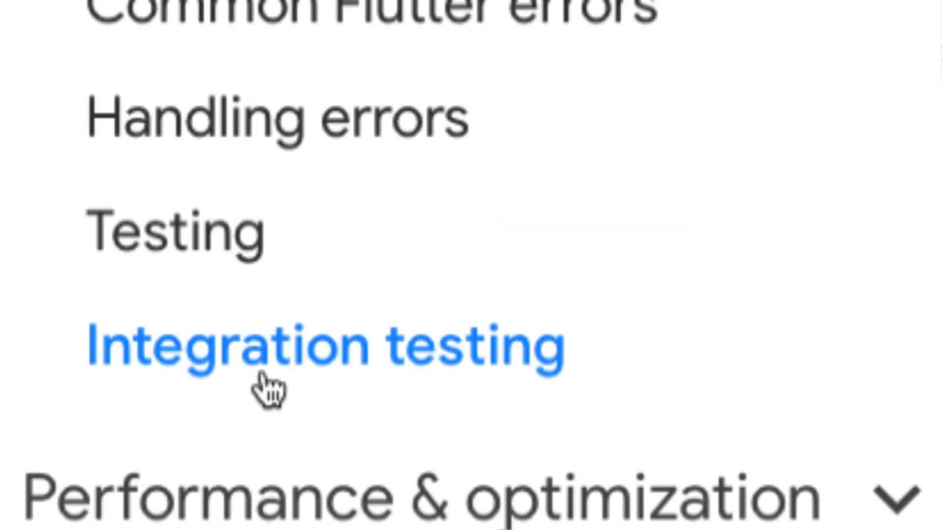
Step: Review the integration_test: ^1.0.0 dependency line in the guide's Project Setup block
left_click(78, 387)
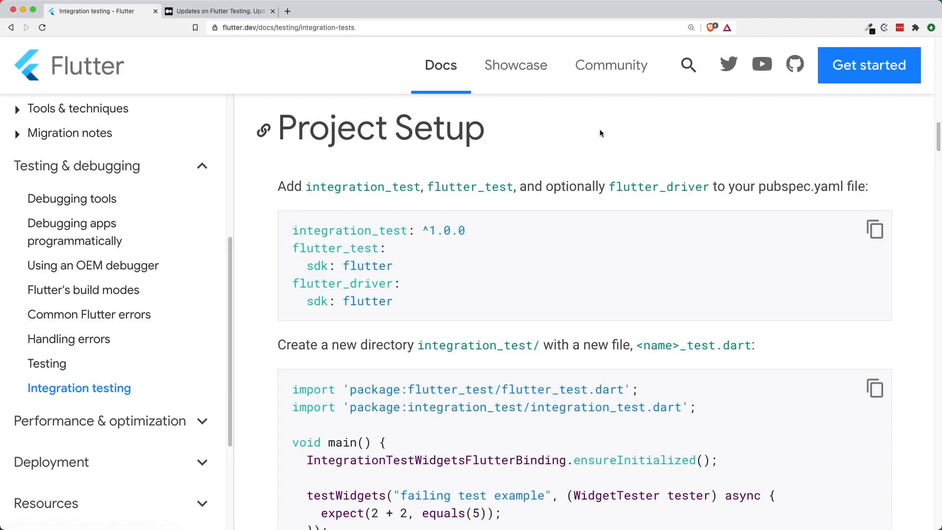
mouse_move(334, 138)
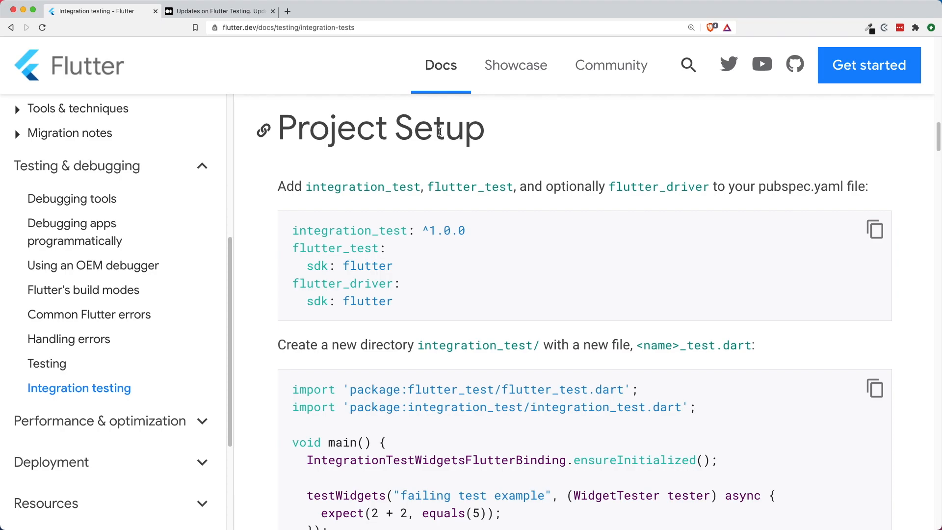
left_click_drag(293, 230, 465, 229)
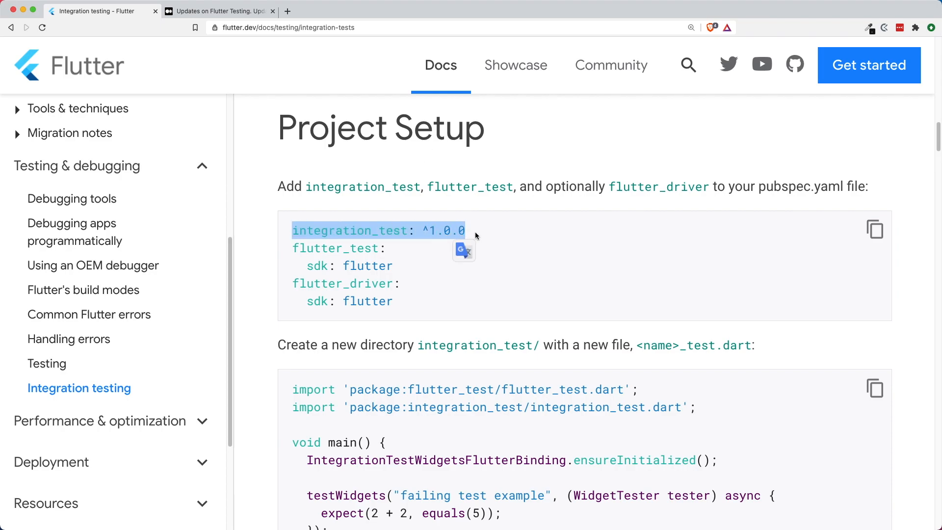
left_click(483, 240)
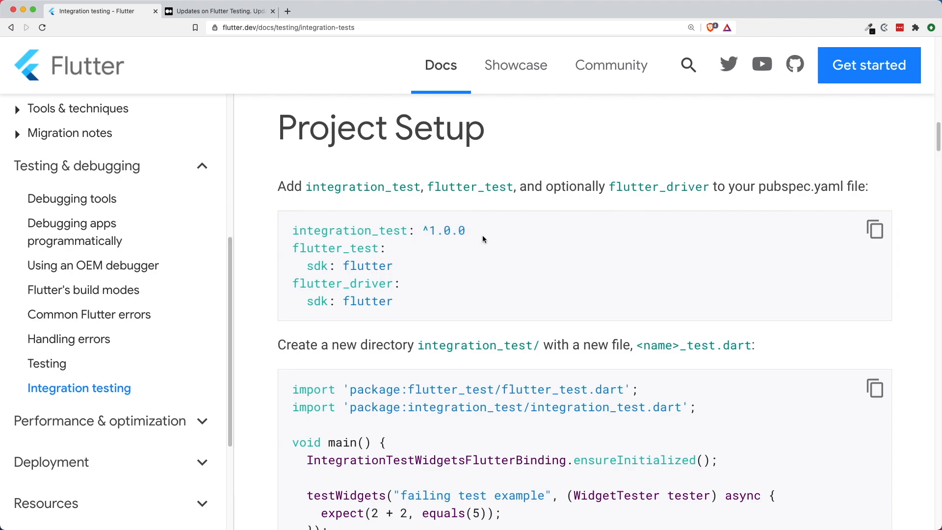
mouse_move(486, 235)
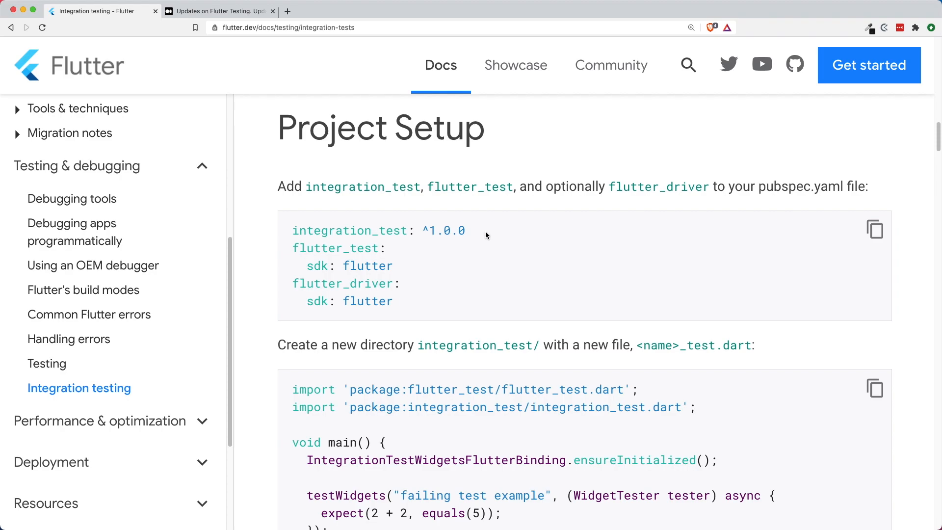
mouse_move(815, 295)
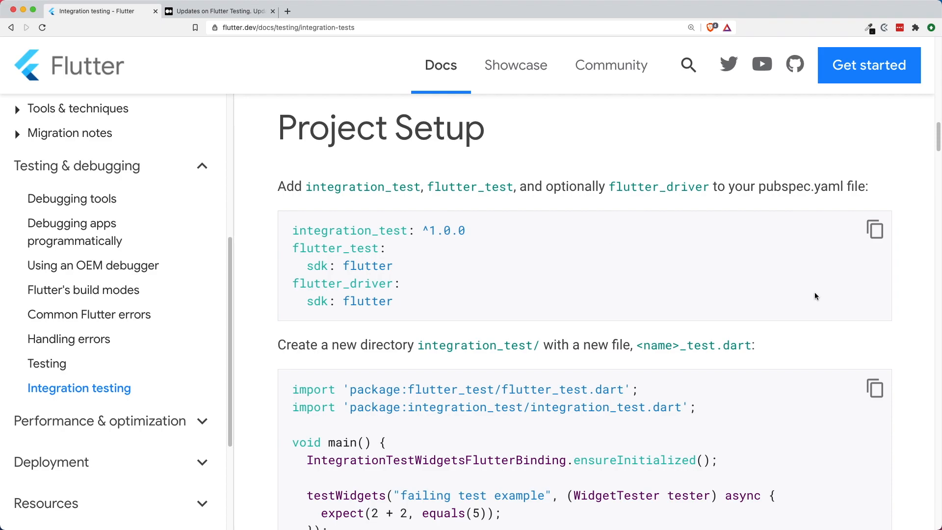
Step: Locate the test_driver/ folder in the Directory Structure code block
scroll("down", 3)
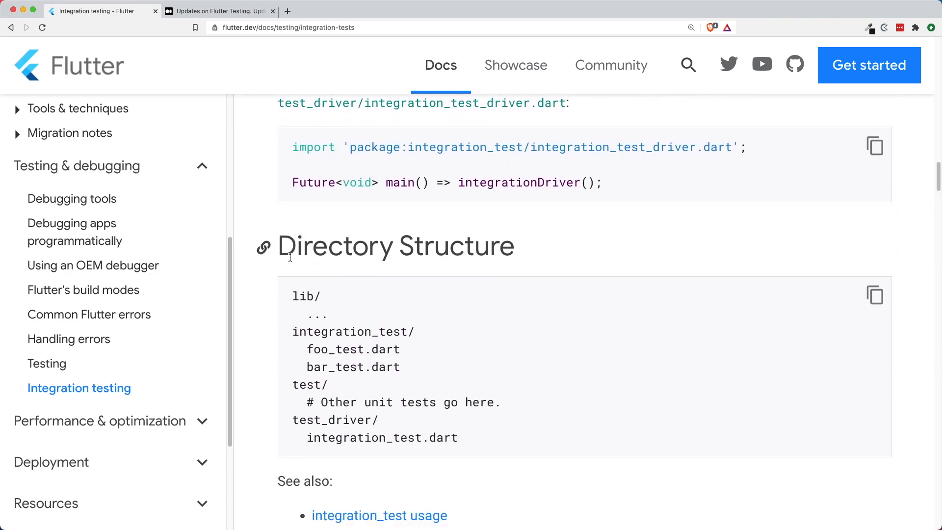
mouse_move(441, 275)
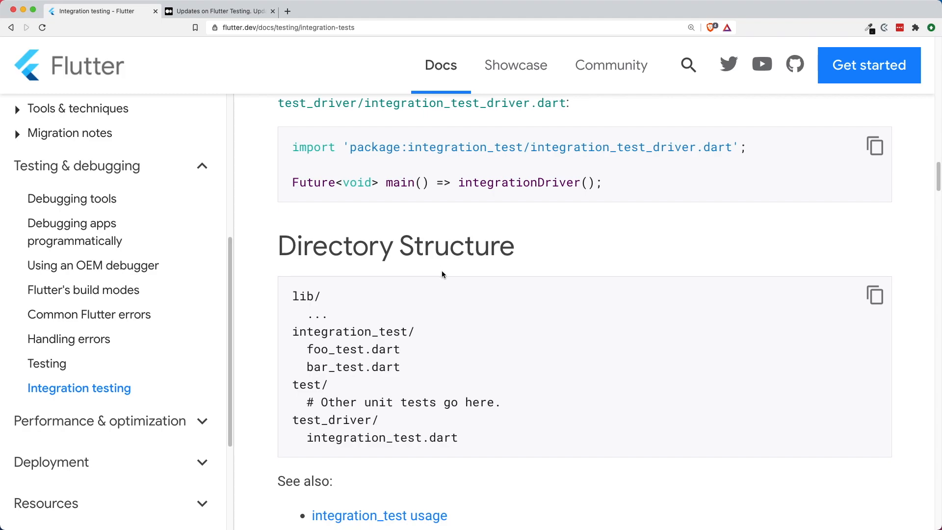
mouse_move(289, 333)
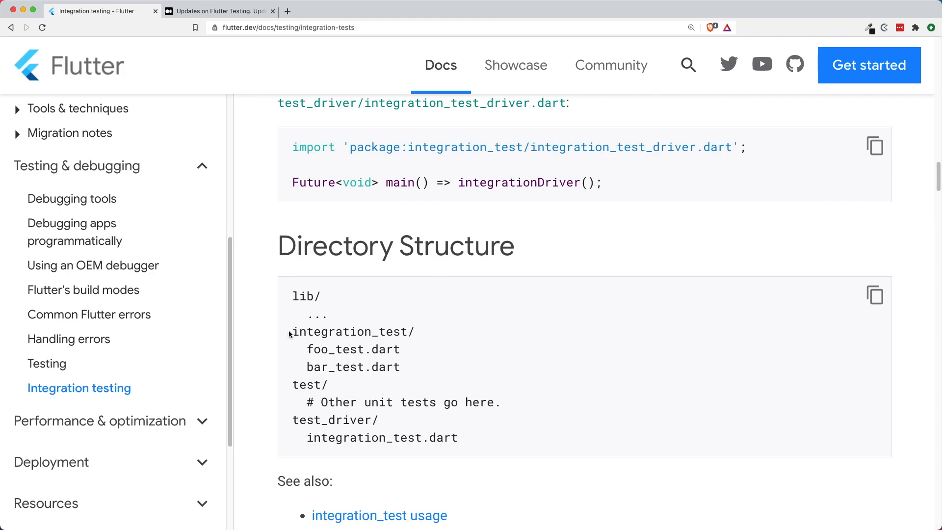
double_click(349, 332)
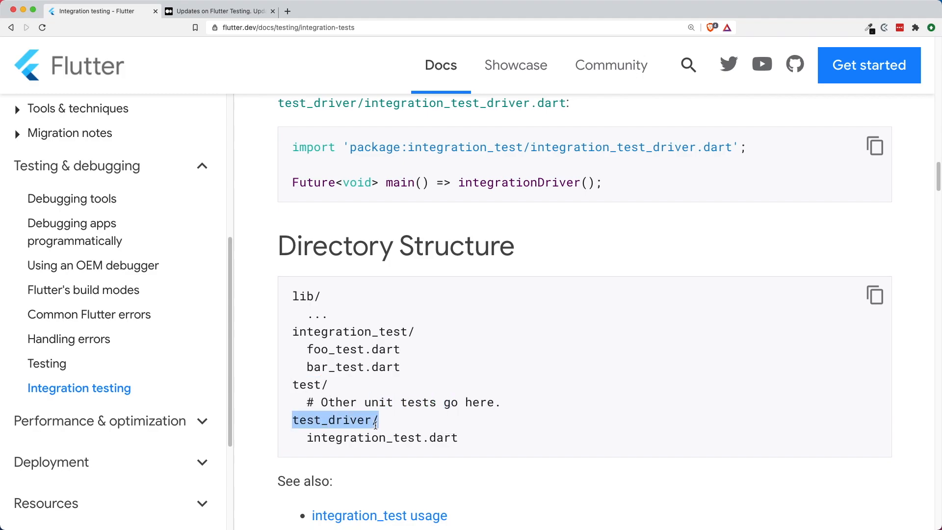
scroll("down", 3)
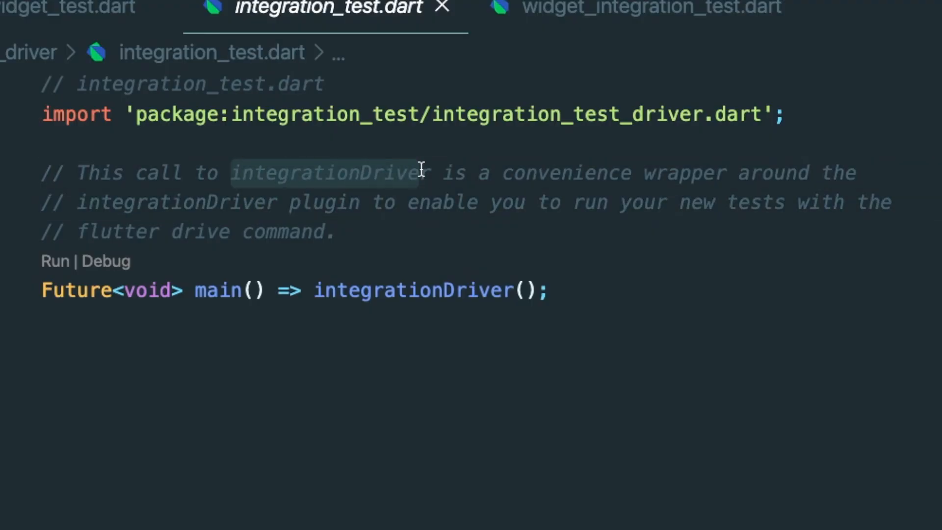
Step: Highlight the integrationDriver comments, then move to widget_integration_test.dart
left_click_drag(420, 172, 288, 203)
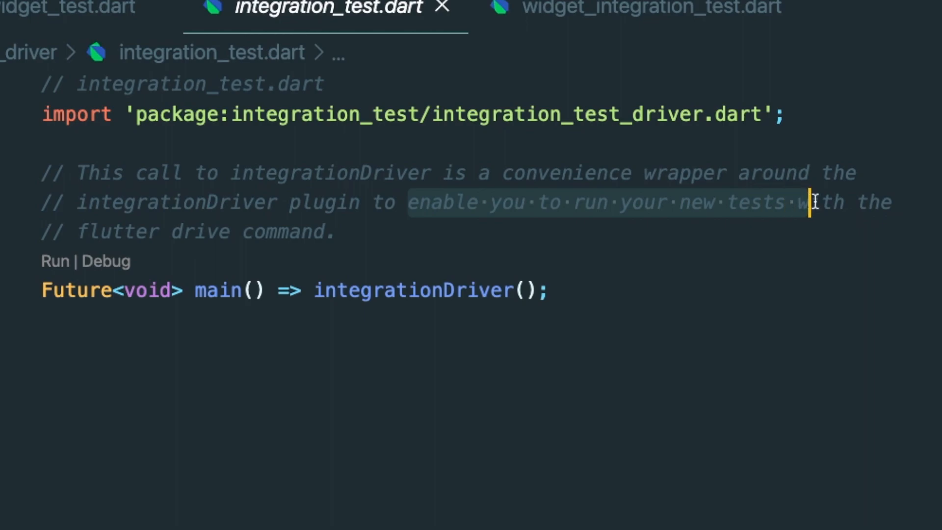
left_click_drag(812, 202, 329, 231)
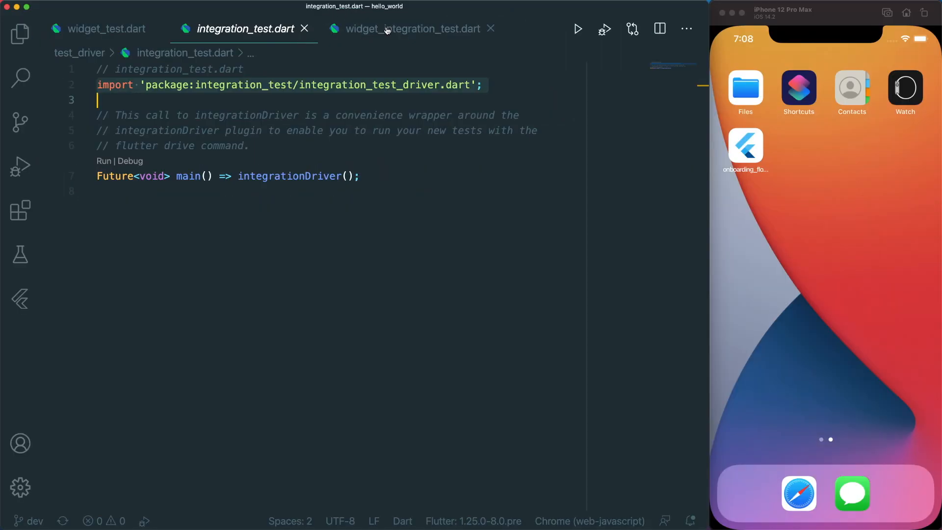
left_click(408, 28)
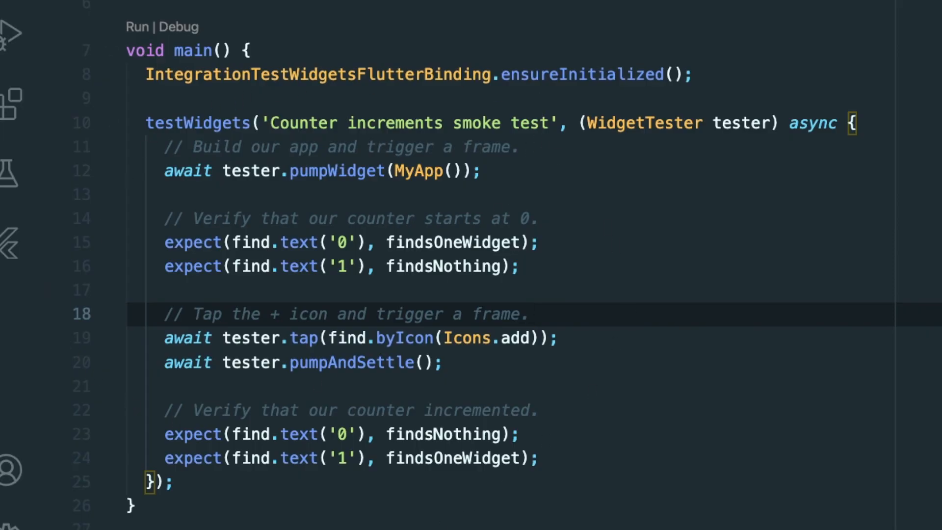
mouse_move(741, 376)
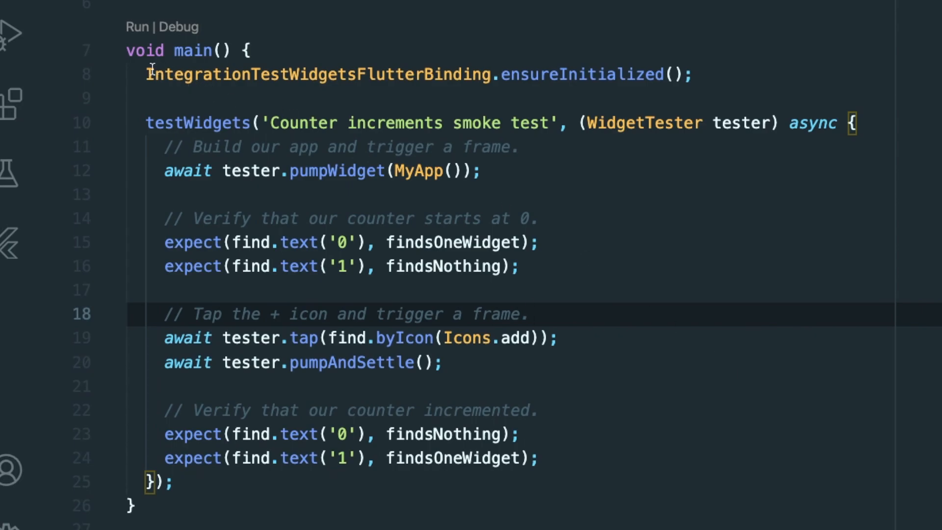
mouse_move(688, 16)
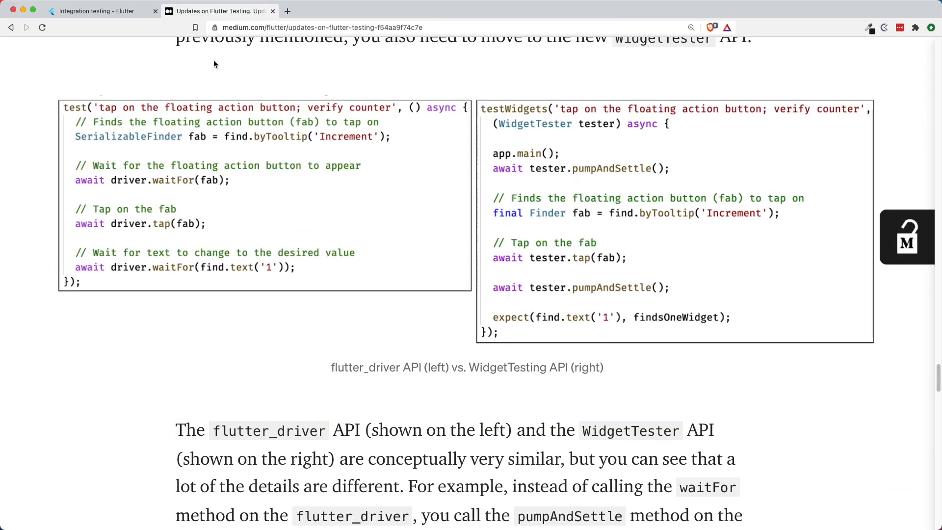
mouse_move(753, 127)
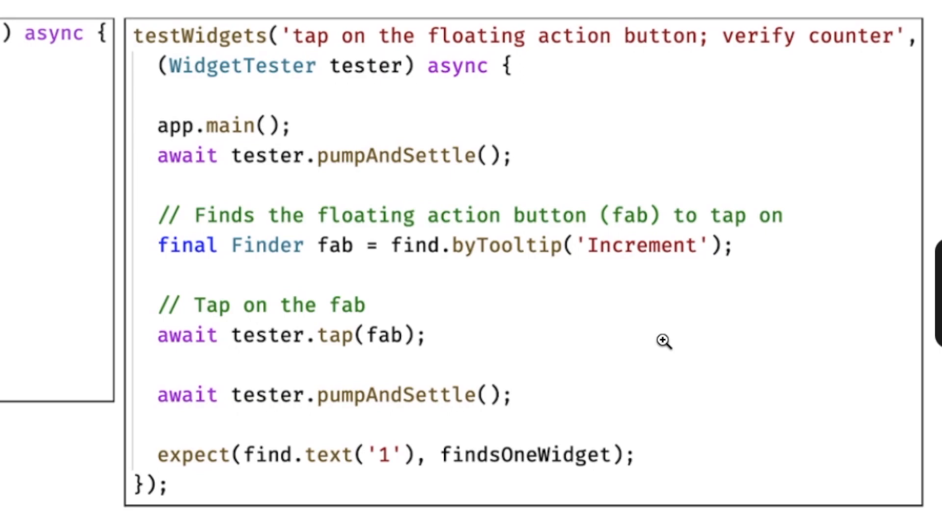
mouse_move(369, 43)
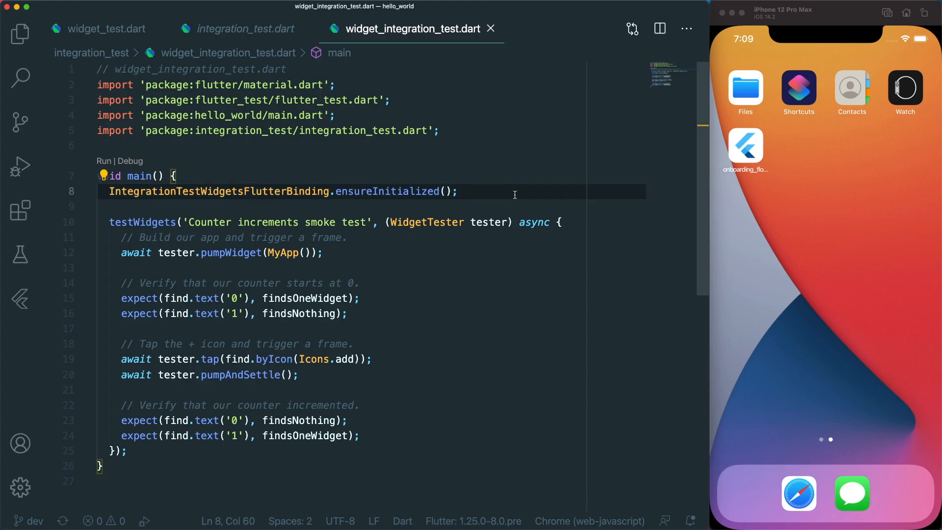
mouse_move(462, 180)
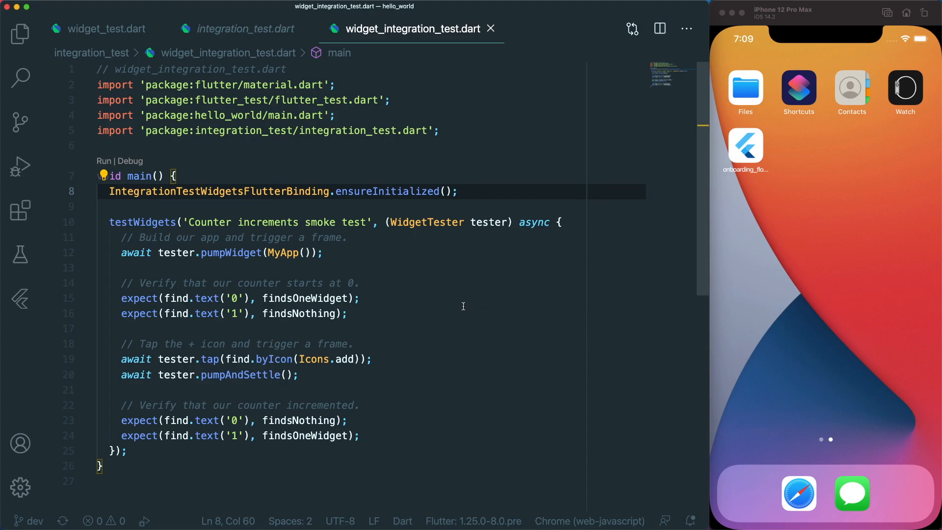
mouse_move(456, 271)
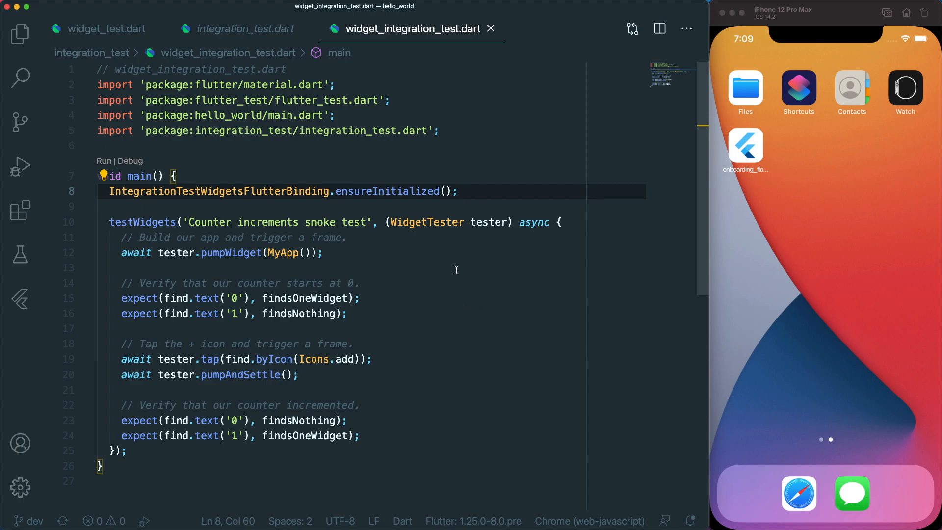
Step: Focus the widget_integration_test.dart editor with the counter smoke test
left_click(390, 435)
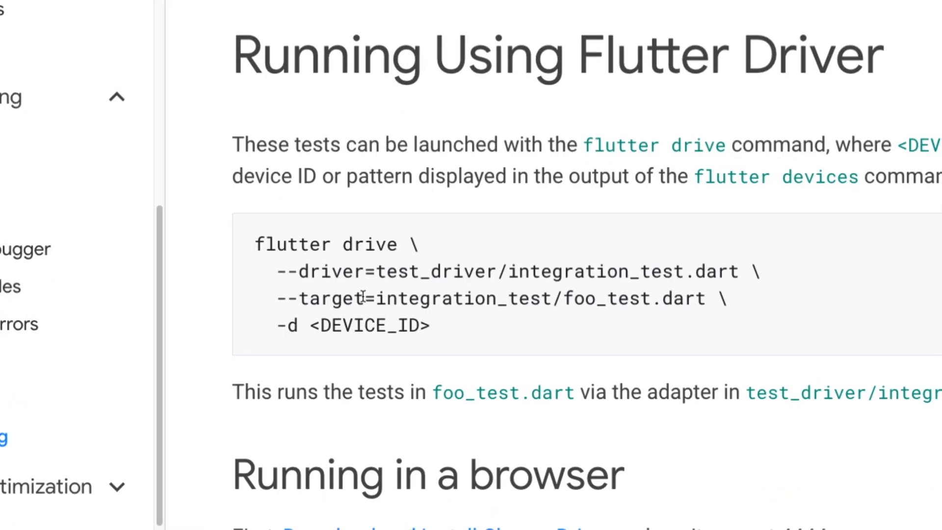
double_click(330, 271)
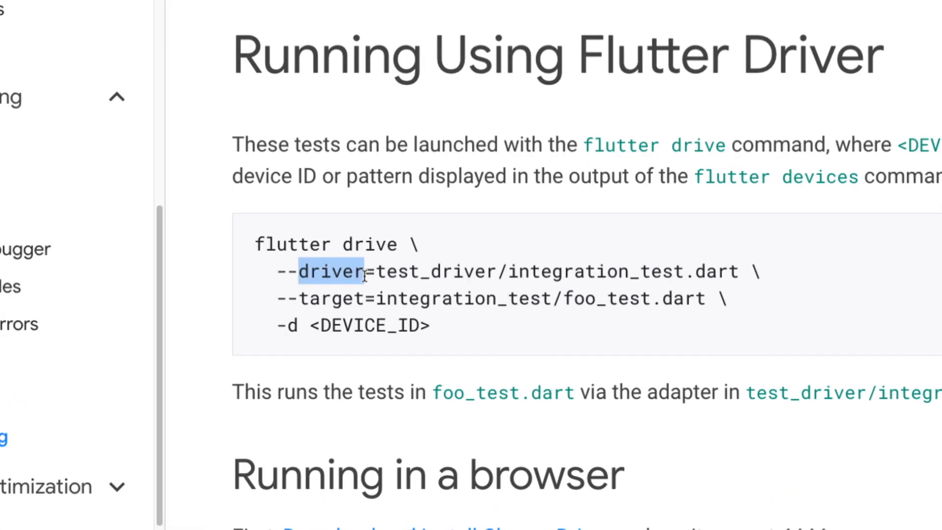
double_click(318, 298)
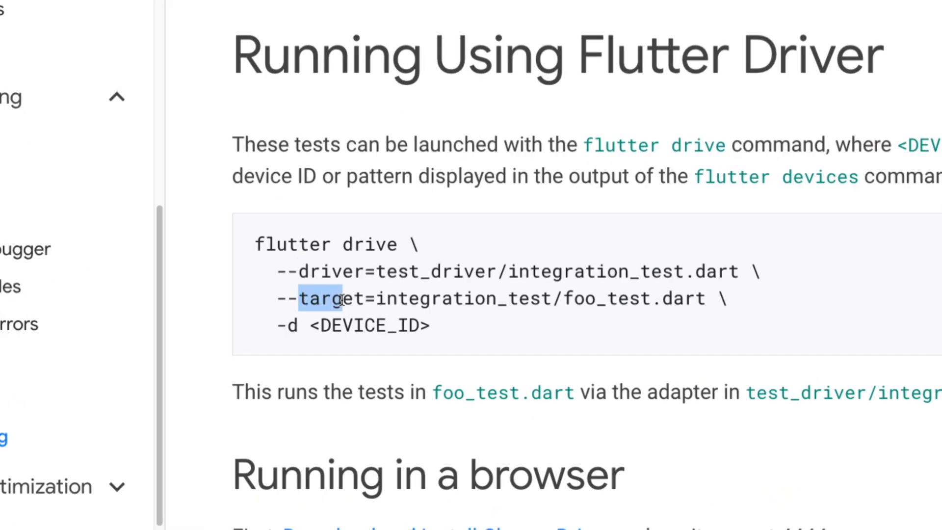
left_click(579, 309)
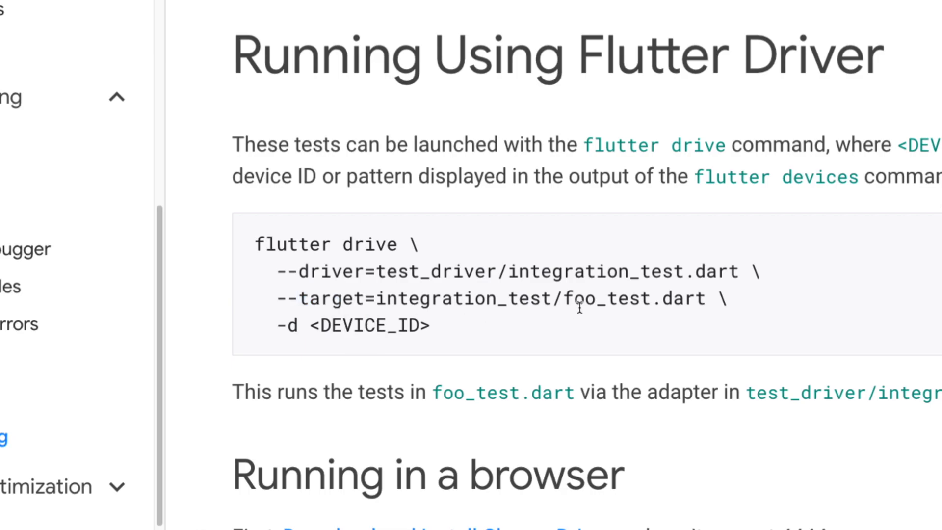
scroll("down", 3)
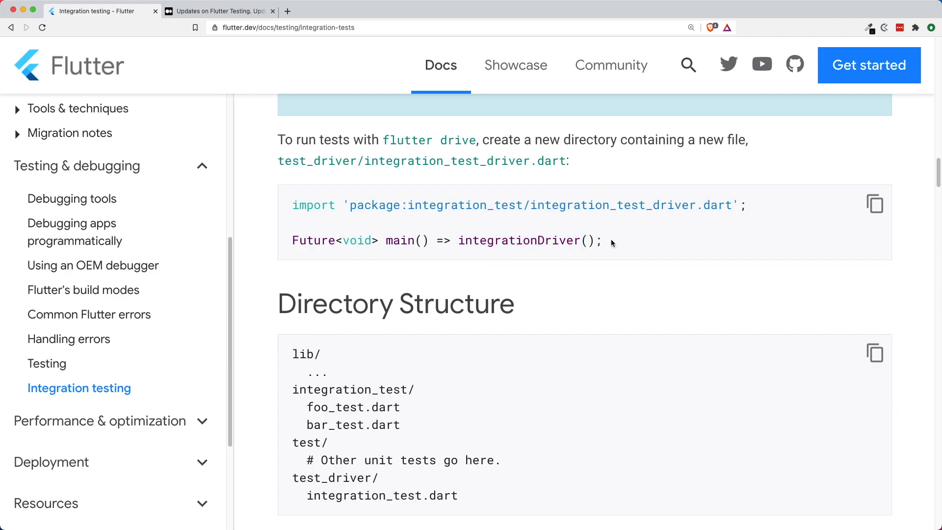
left_click_drag(292, 205, 600, 240)
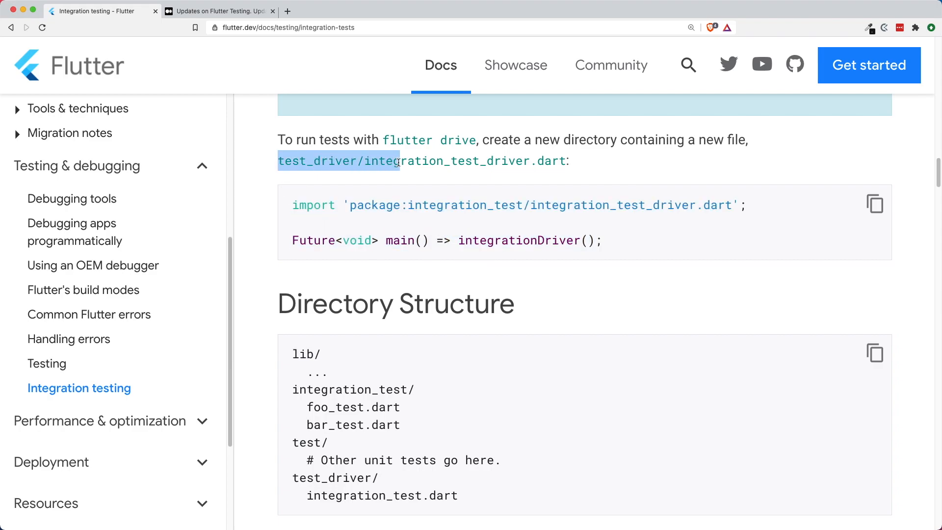
left_click_drag(396, 160, 568, 161)
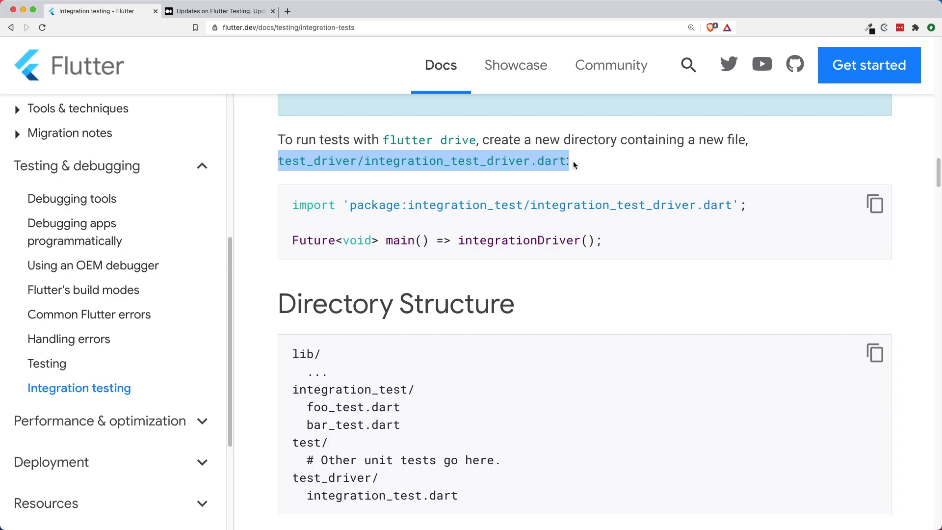
double_click(518, 240)
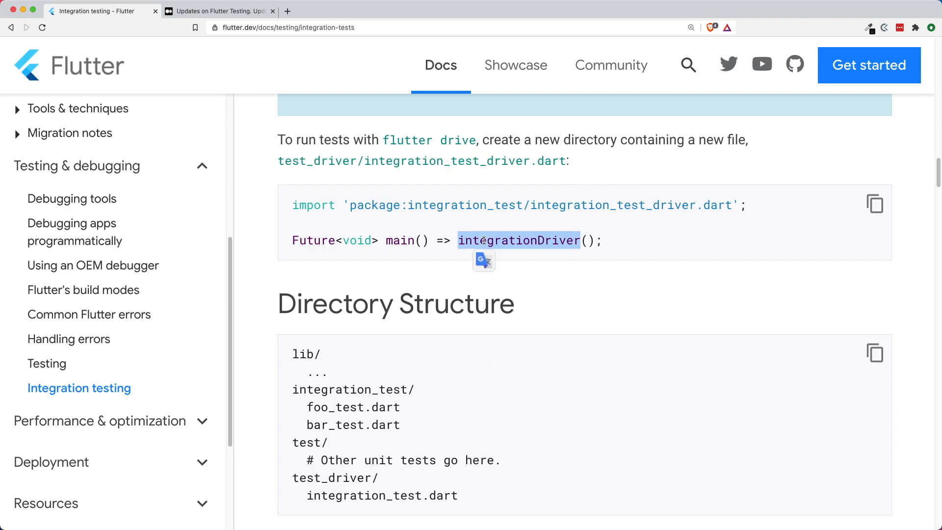
mouse_move(901, 204)
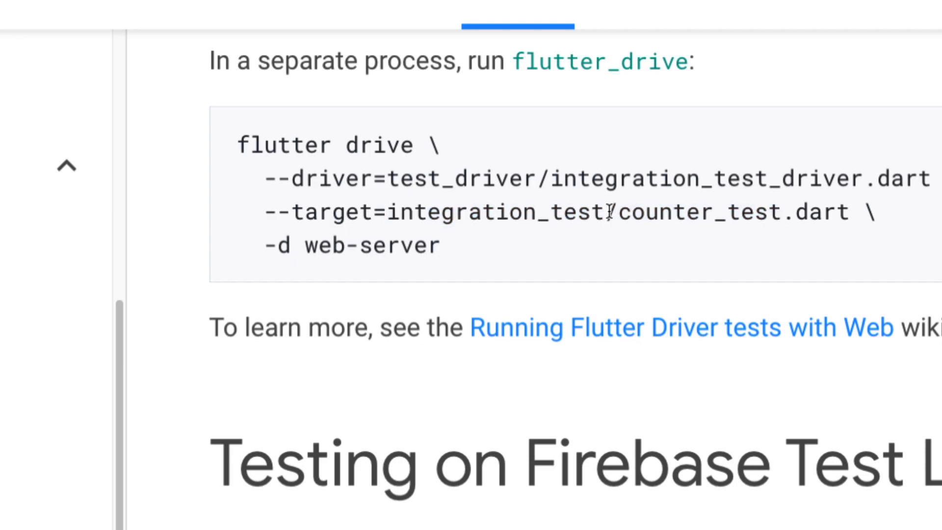
double_click(715, 212)
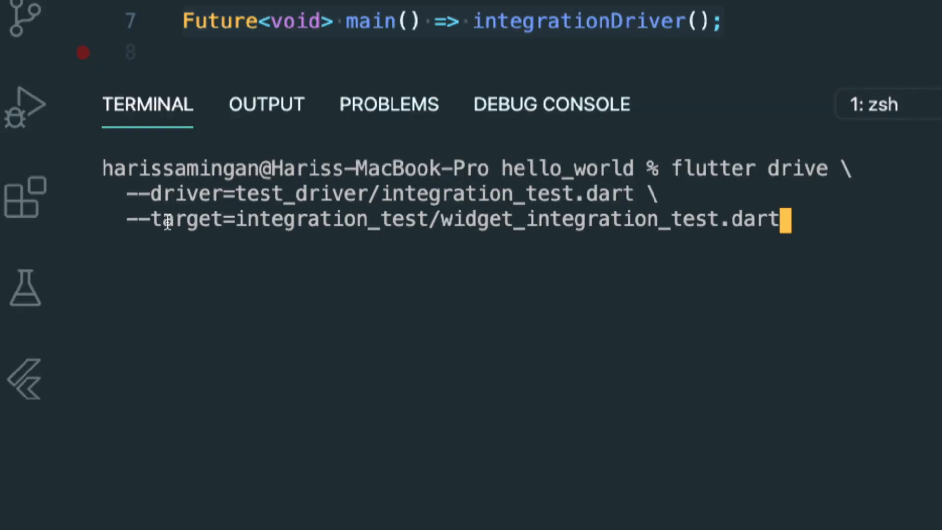
mouse_move(444, 218)
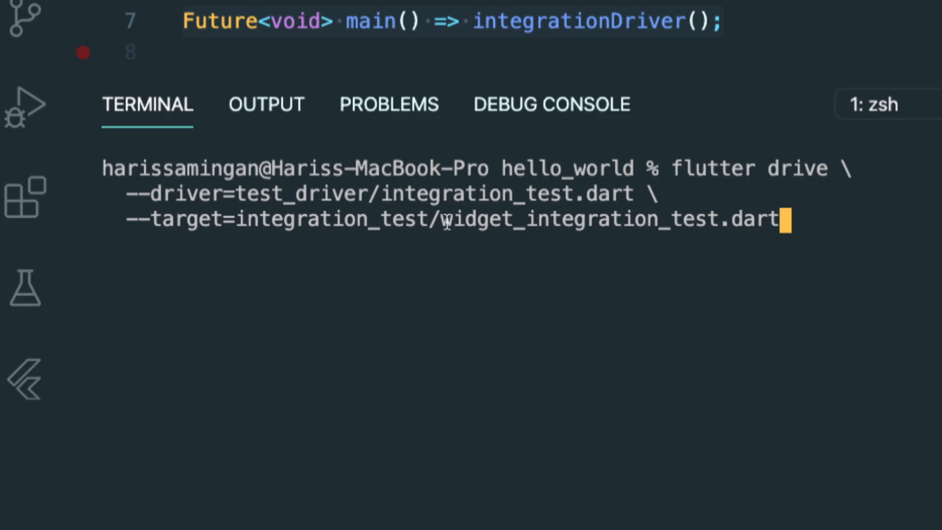
mouse_move(687, 219)
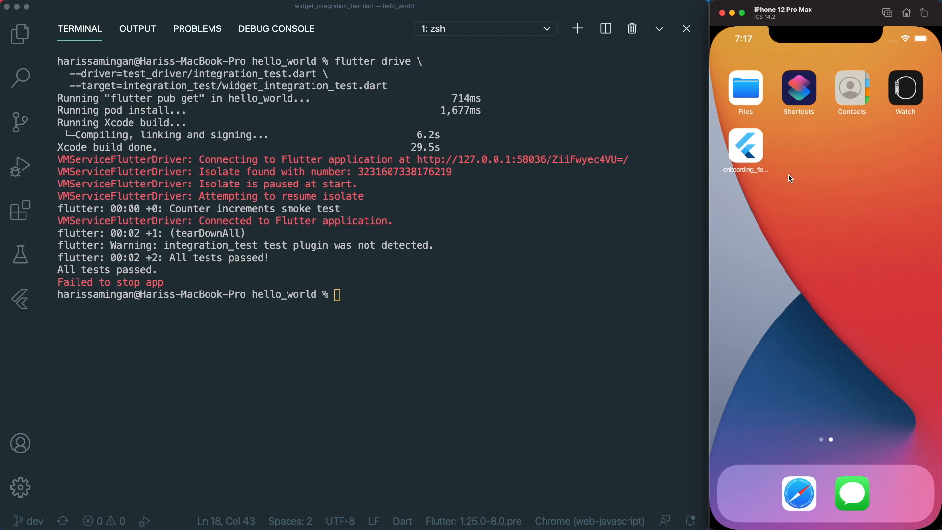
mouse_move(815, 146)
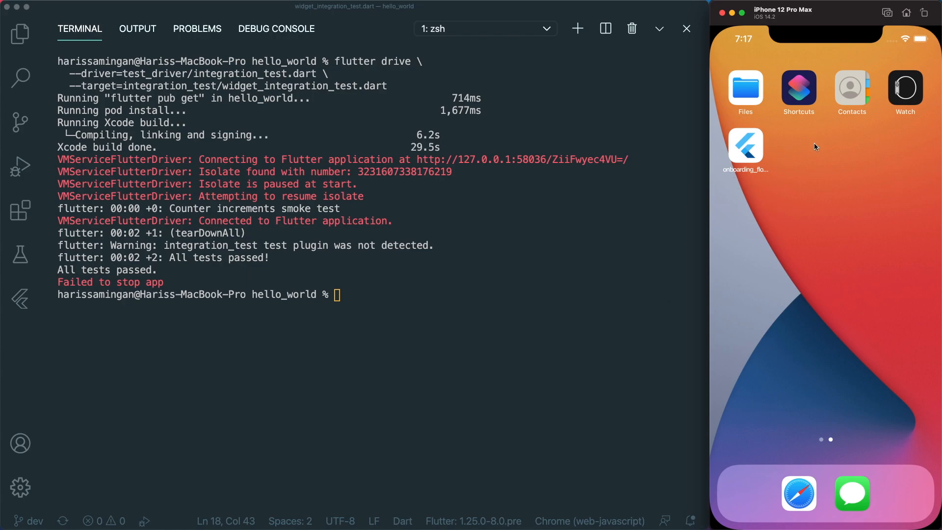
mouse_move(105, 279)
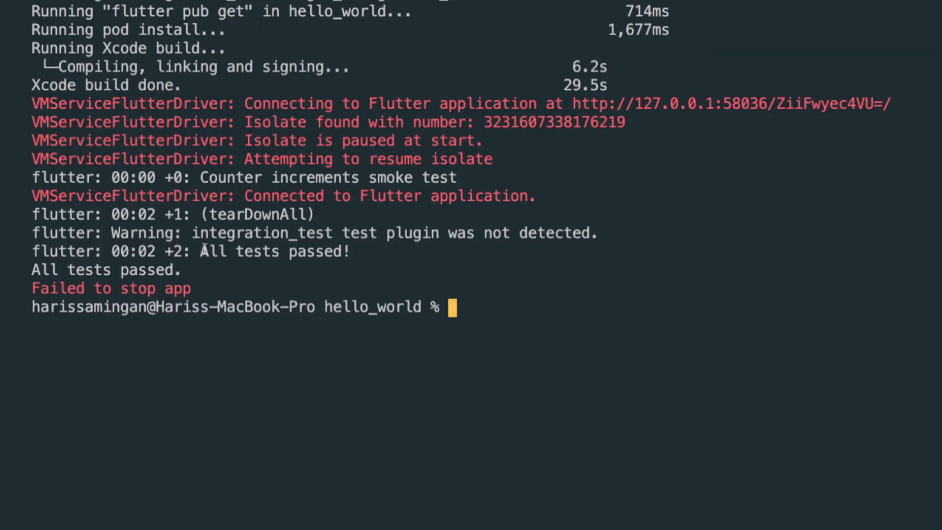
Step: Highlight the All tests passed result of the simulator run in the terminal
double_click(273, 251)
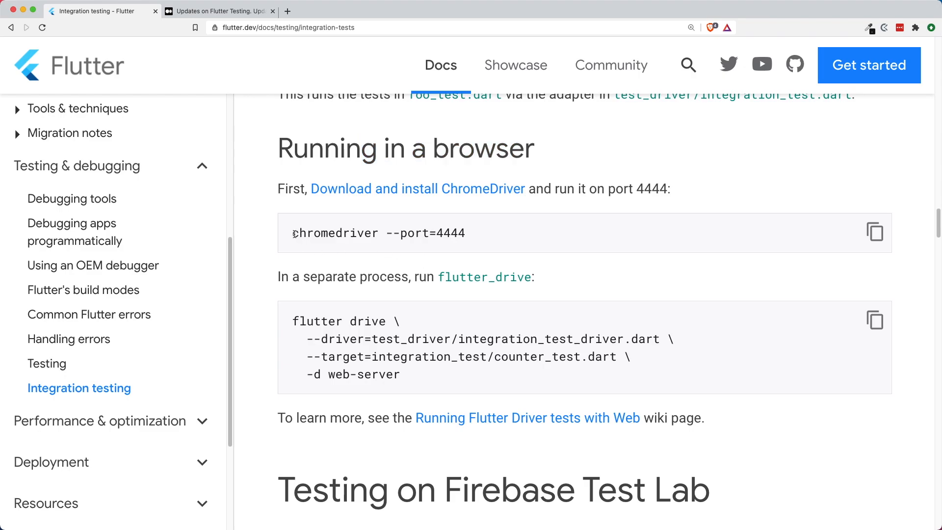
double_click(334, 234)
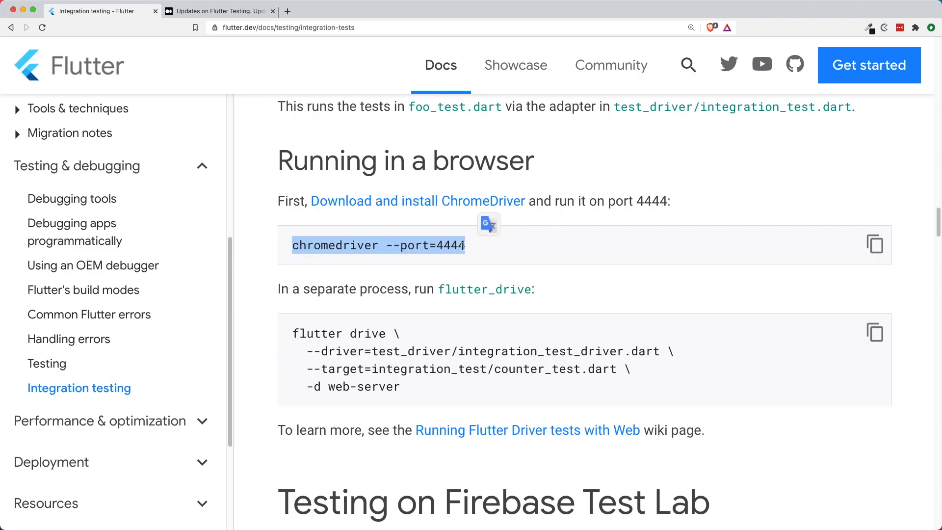
mouse_move(816, 251)
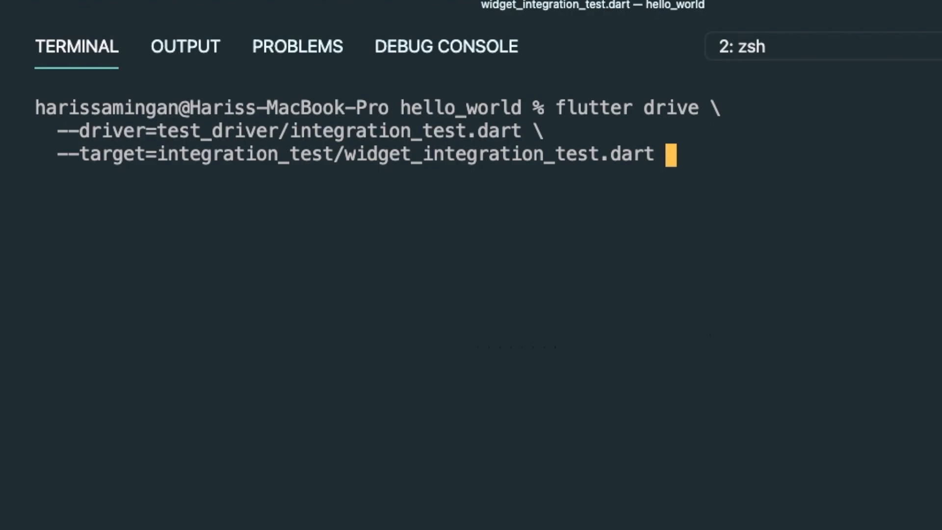
Step: Append -d web-server to the flutter drive command in the new terminal
type("-d web-server")
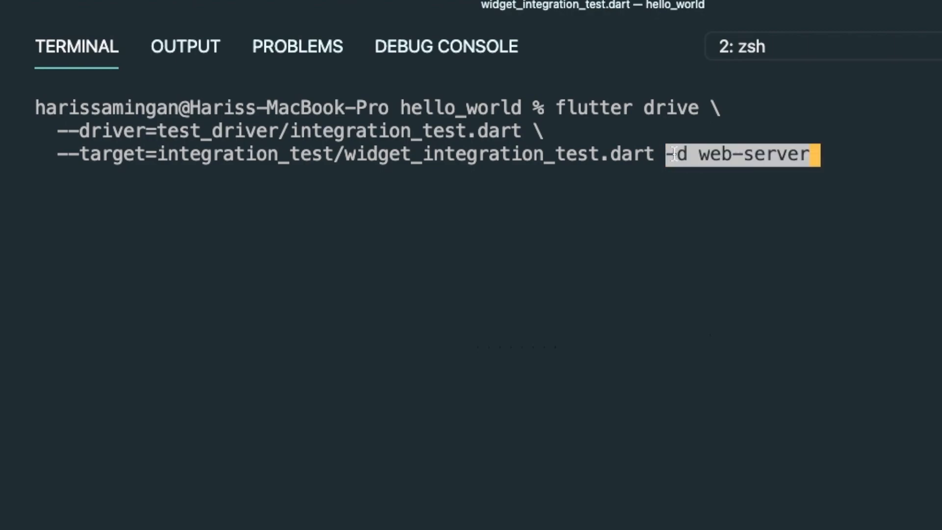
mouse_move(553, 180)
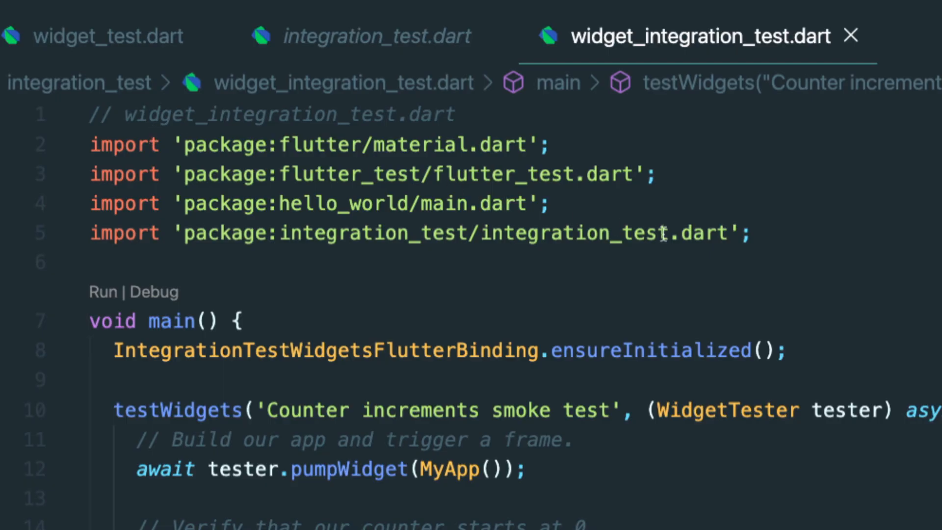
left_click(550, 144)
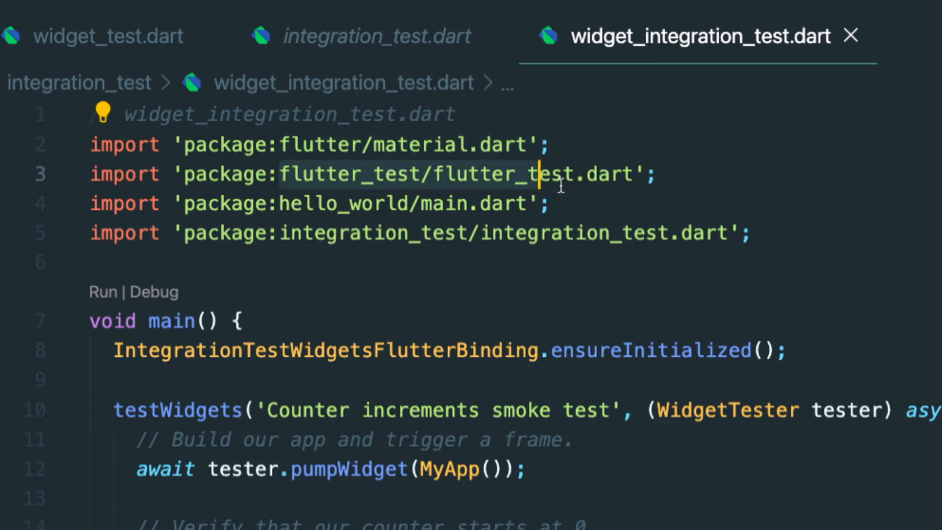
left_click(479, 203)
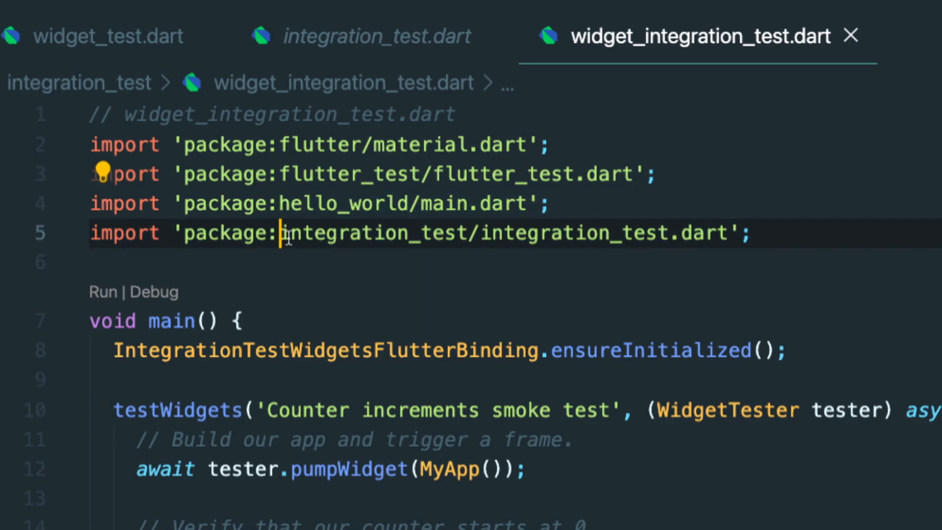
double_click(360, 233)
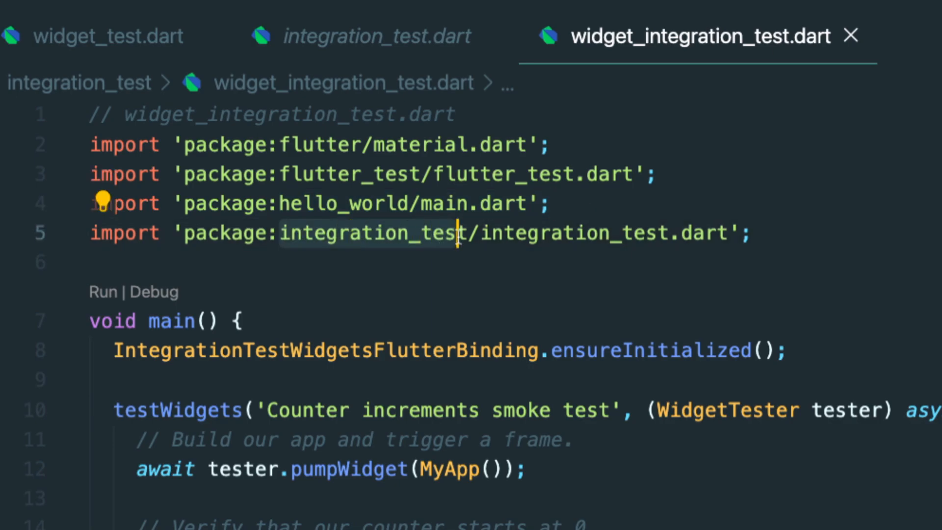